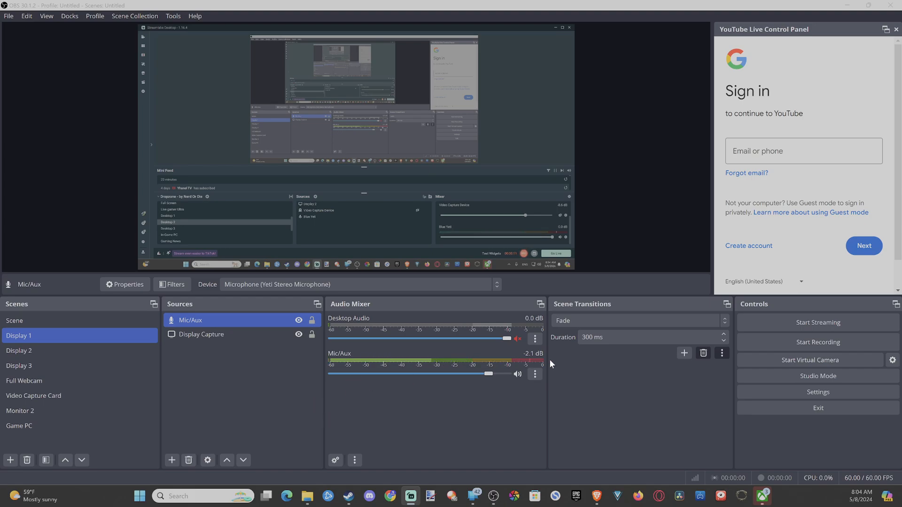
# Reach the Hotkeys page of the OBS settings via File > Settings.
pyautogui.click(8, 16)
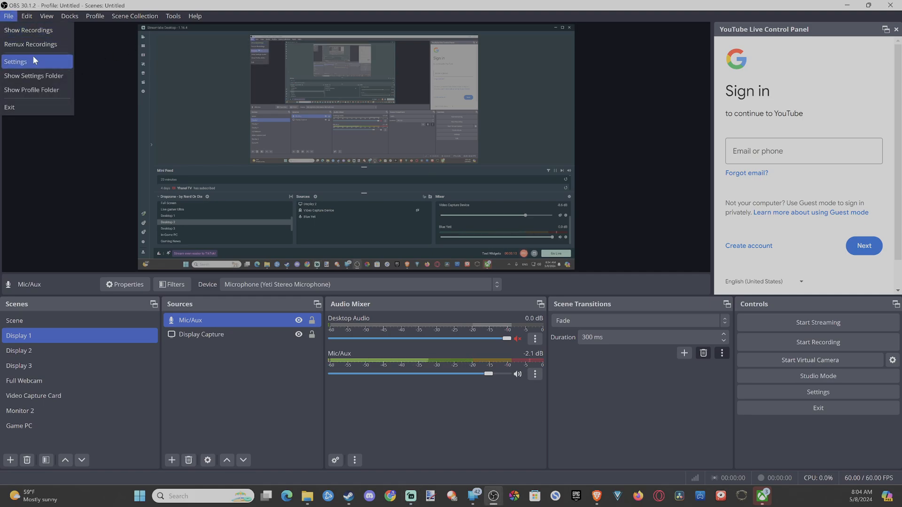
pyautogui.click(16, 62)
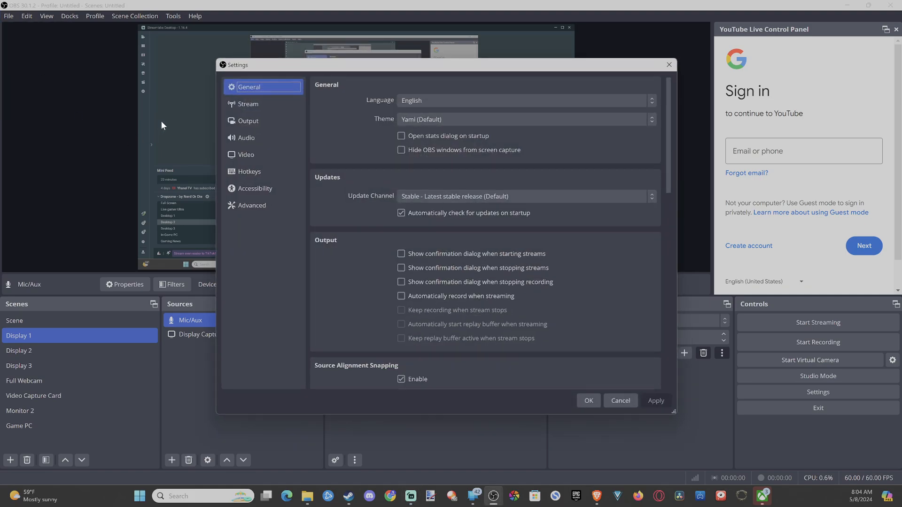
pyautogui.click(250, 171)
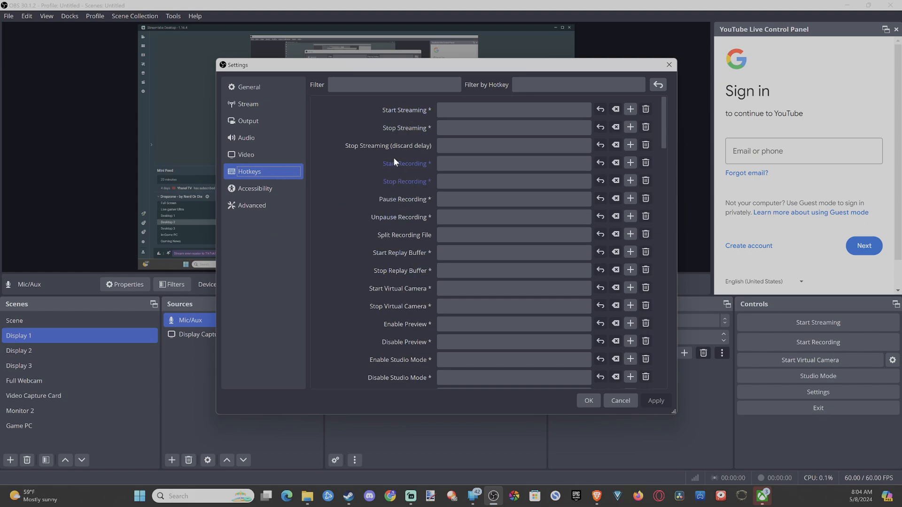
# Assign F11 to Start Recording and F12 to Stop Recording, not yet applied.
pyautogui.click(513, 181)
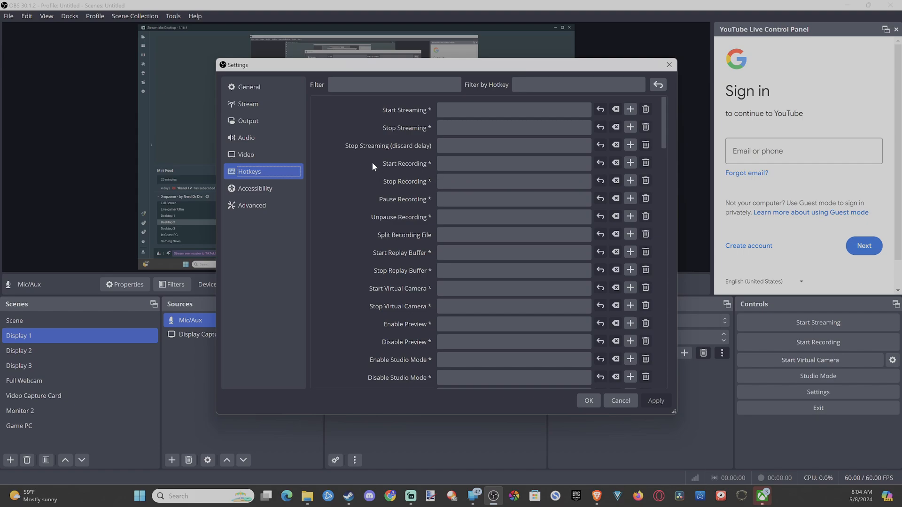
pyautogui.moveTo(435, 139)
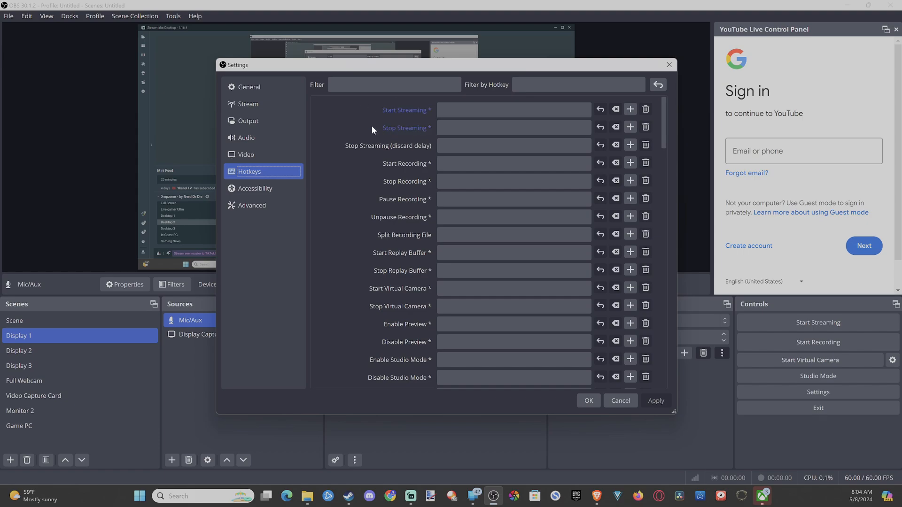
pyautogui.moveTo(372, 130)
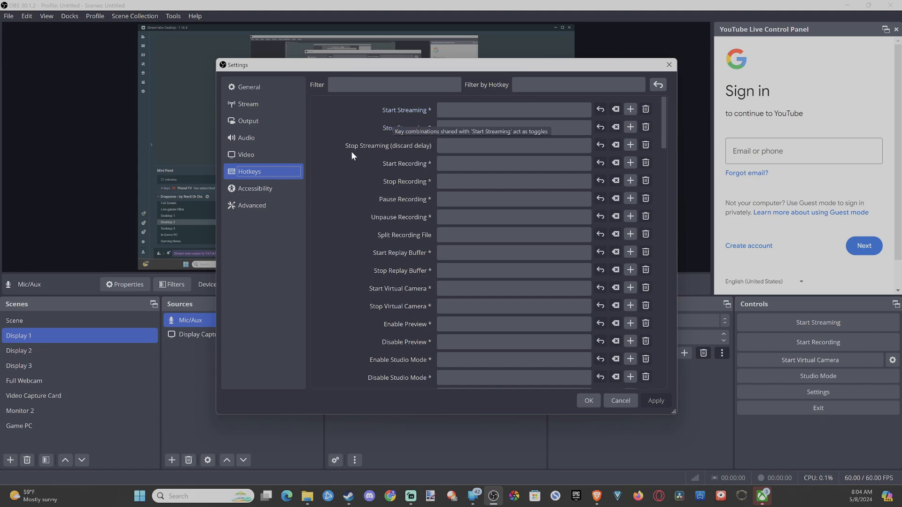
pyautogui.moveTo(408, 167)
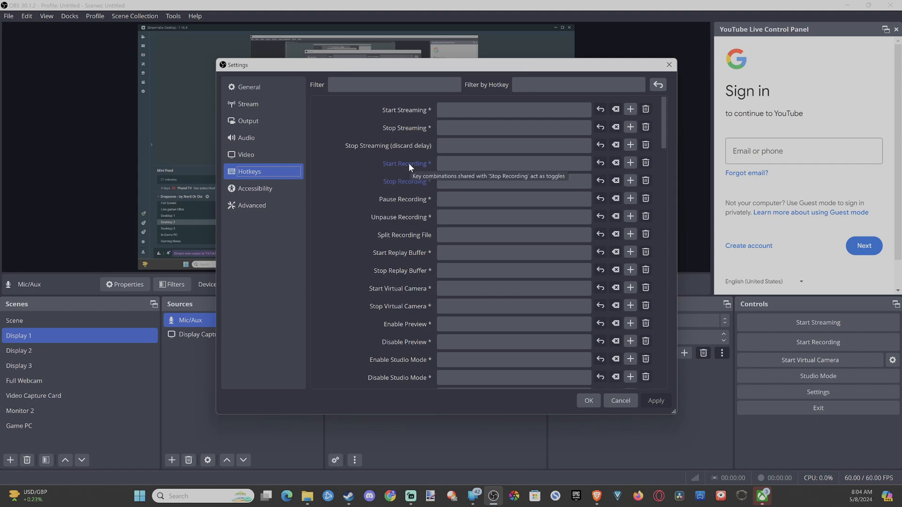
pyautogui.click(513, 162)
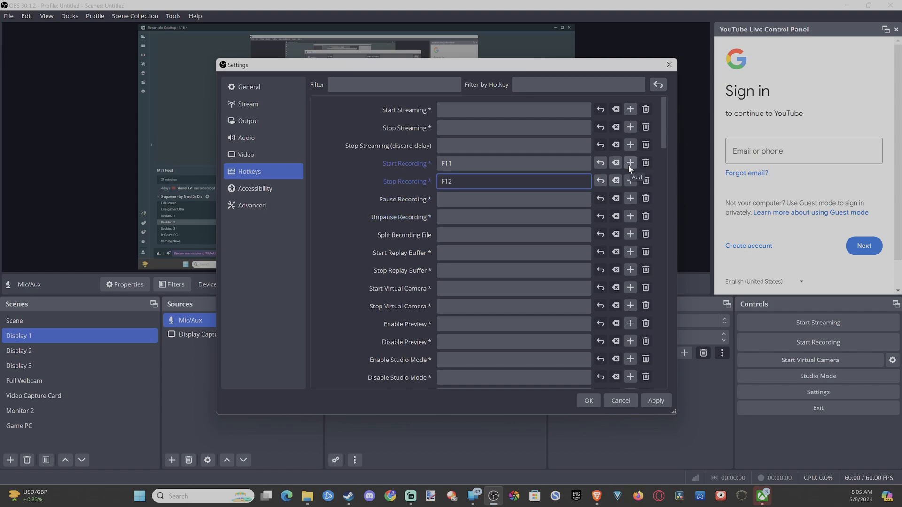
# Try an extra F9 start-recording slot, then clear the recording hotkeys back to unassigned.
pyautogui.click(630, 163)
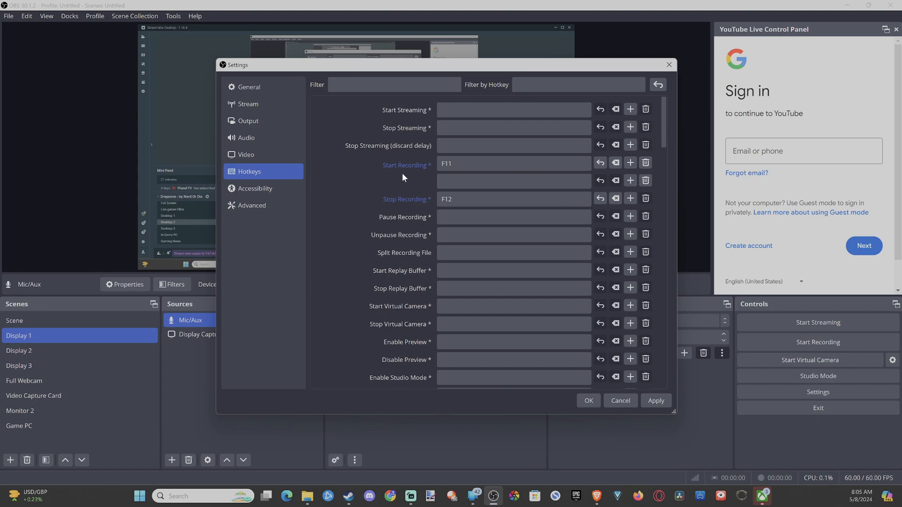
pyautogui.click(512, 180)
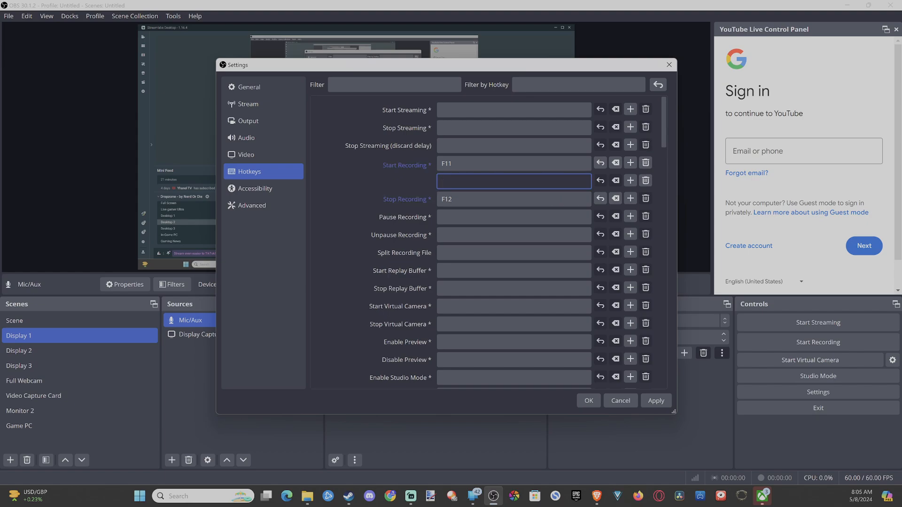
pyautogui.write('F9')
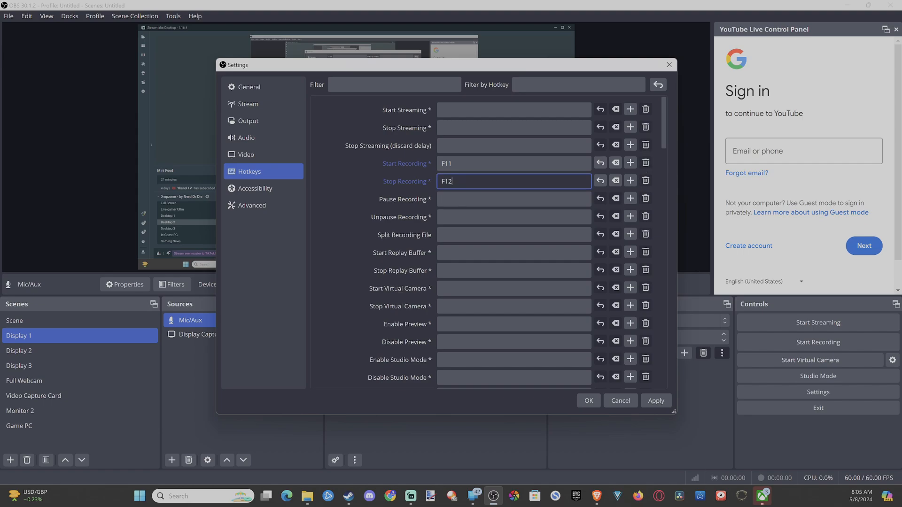
pyautogui.press('Backspace')
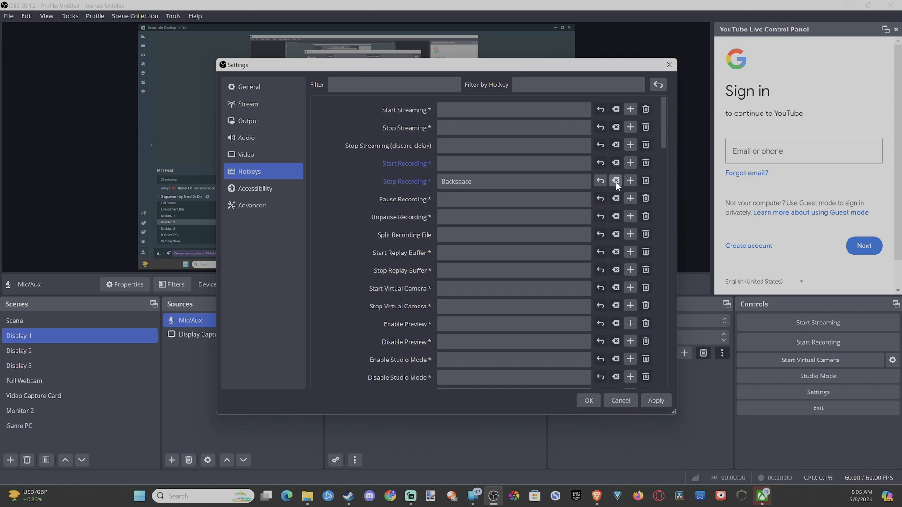
pyautogui.click(616, 181)
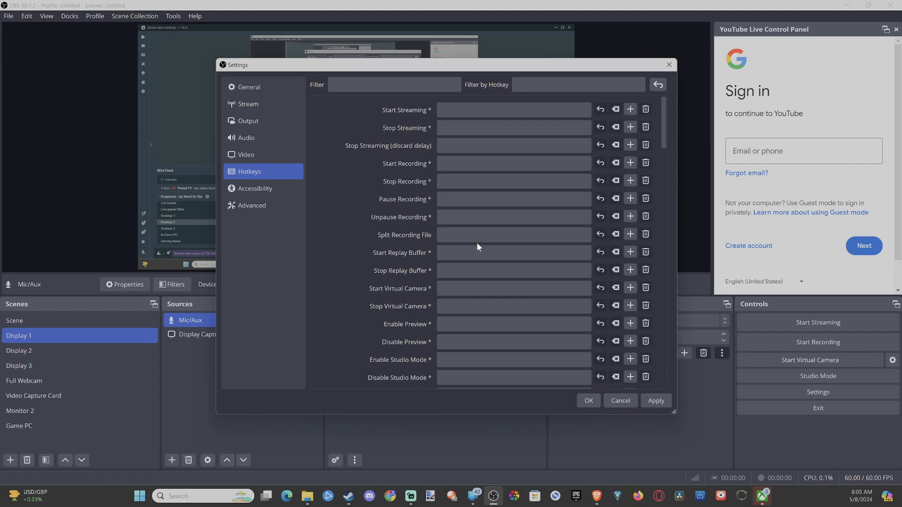
pyautogui.scroll(-3)
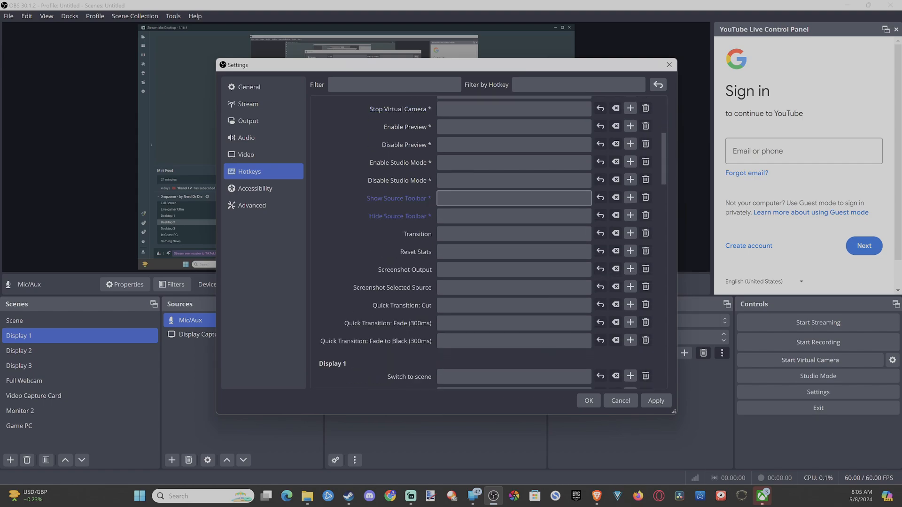
pyautogui.click(513, 234)
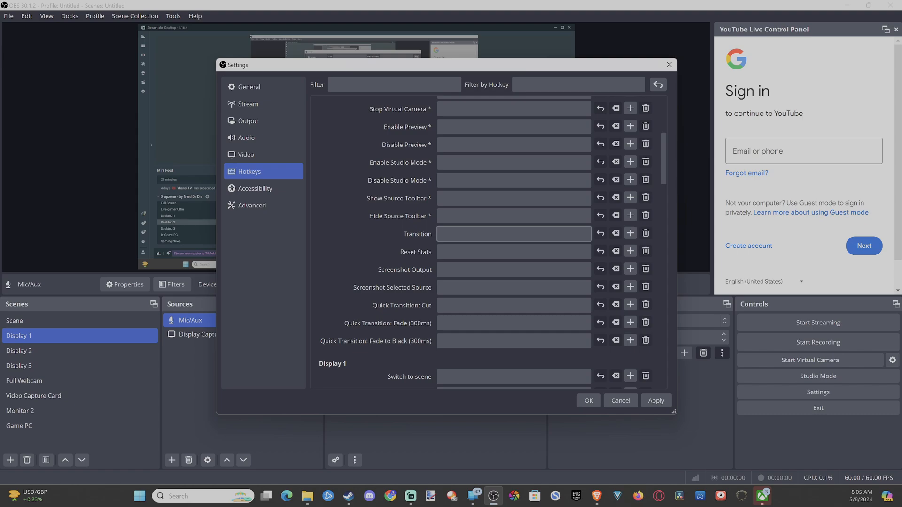
pyautogui.scroll(-3)
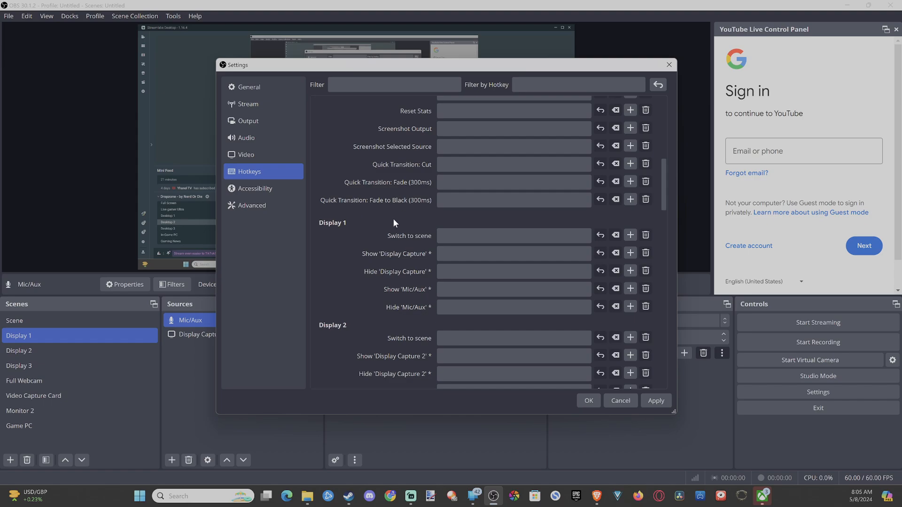
pyautogui.moveTo(396, 224)
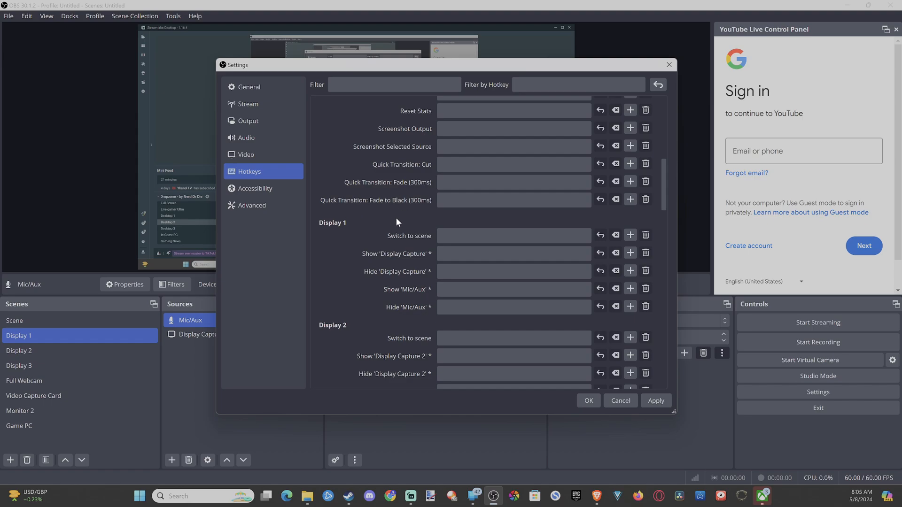
pyautogui.scroll(-3)
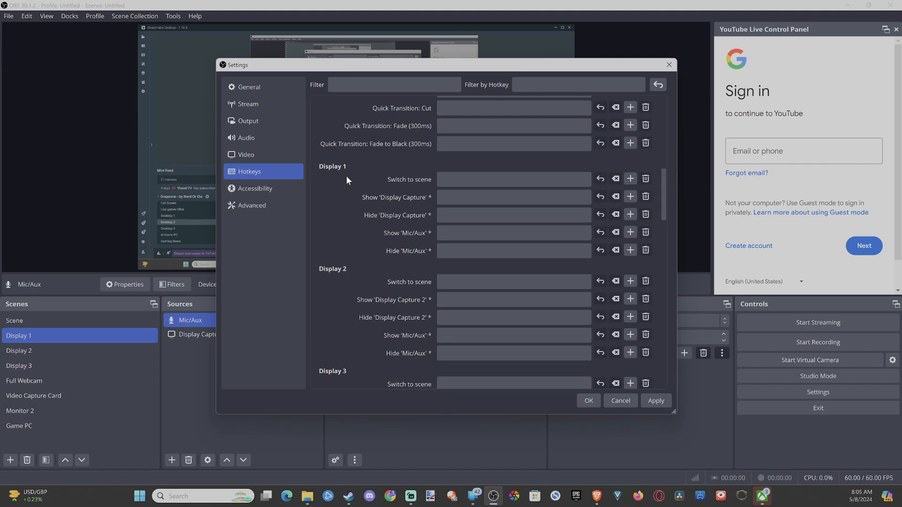
pyautogui.moveTo(483, 174)
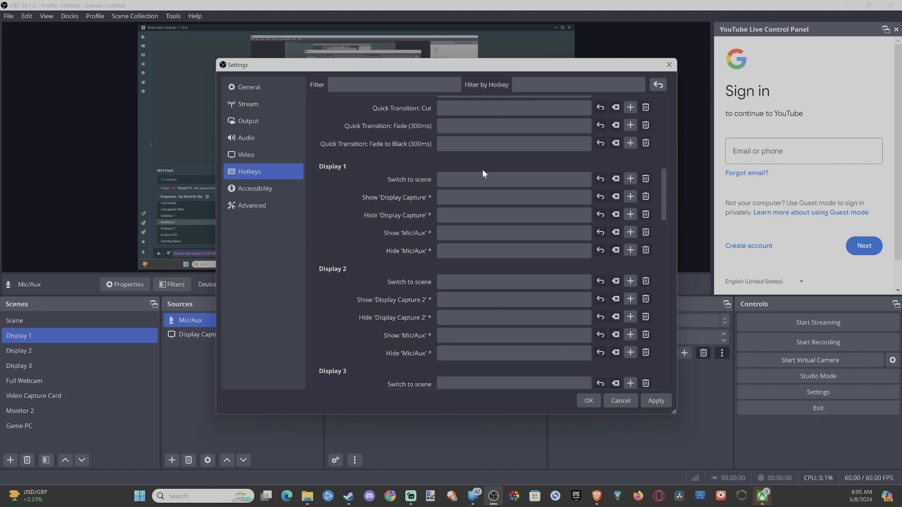
pyautogui.click(513, 178)
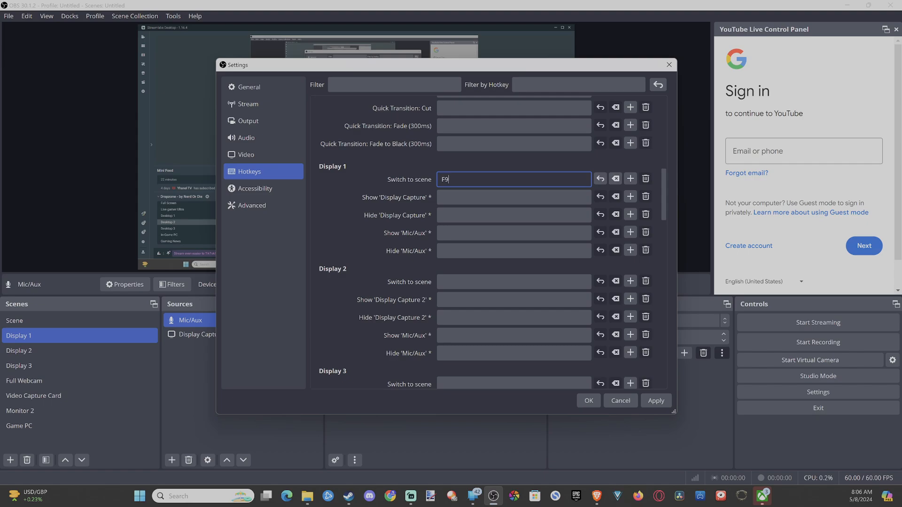
pyautogui.click(614, 179)
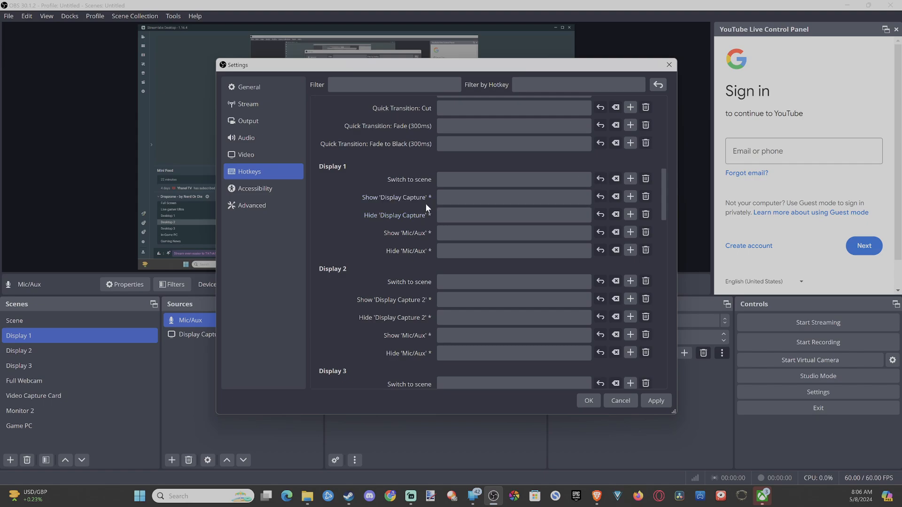
pyautogui.moveTo(395, 215)
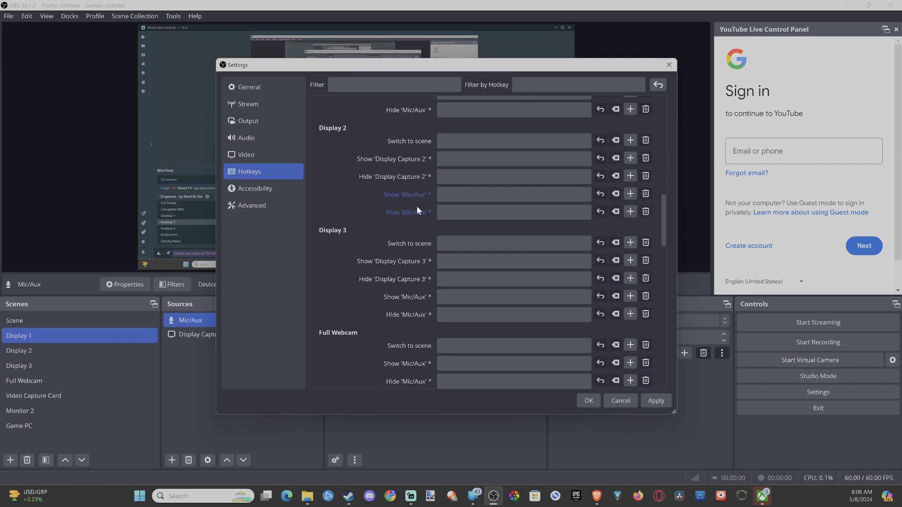
pyautogui.scroll(-3)
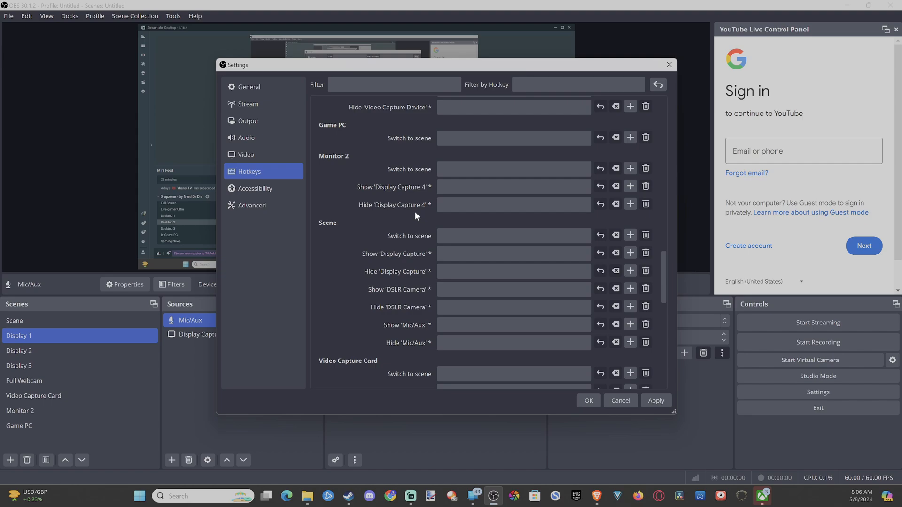
pyautogui.scroll(-3)
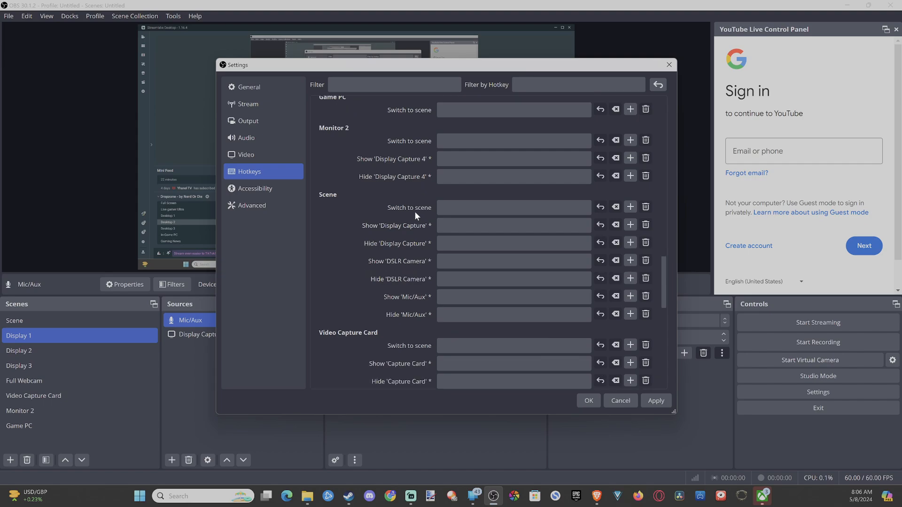
pyautogui.scroll(-3)
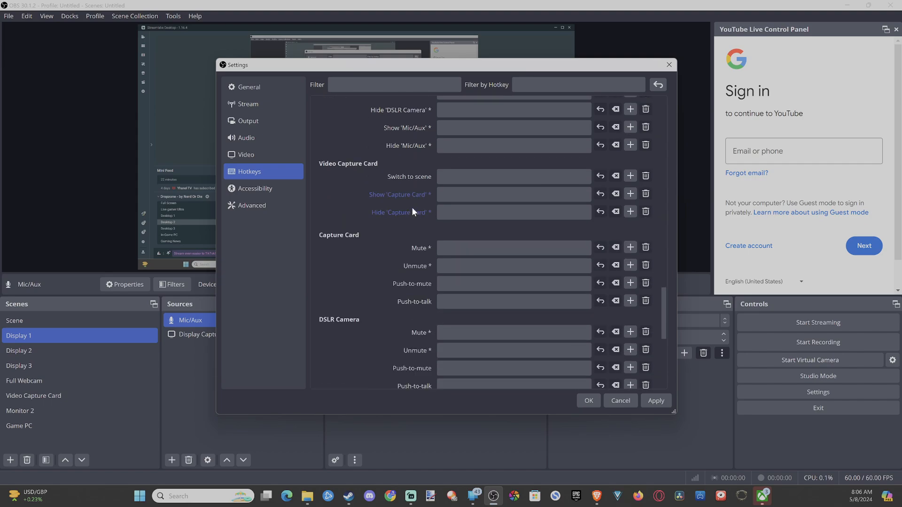
pyautogui.scroll(-3)
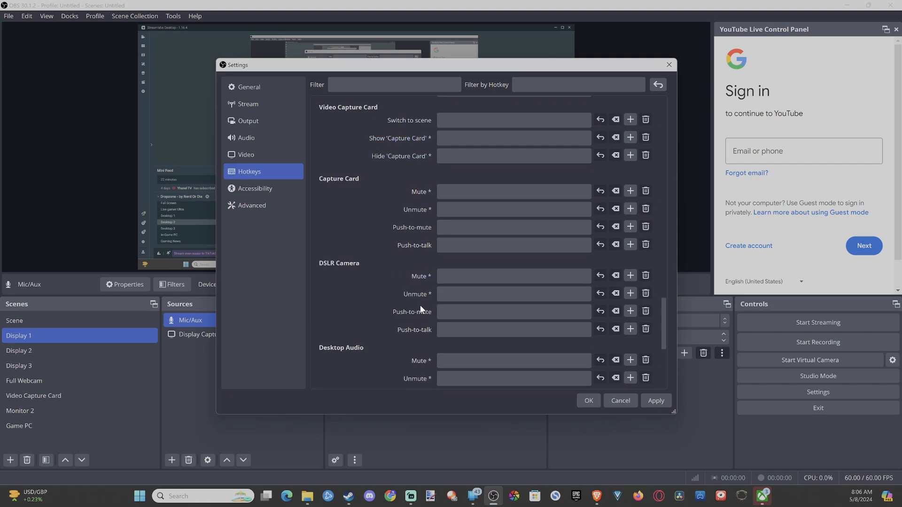
pyautogui.scroll(-3)
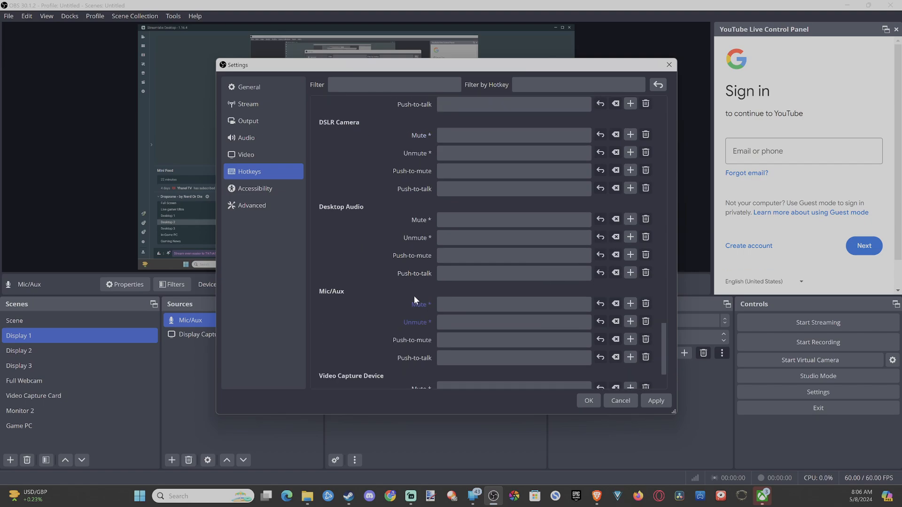
pyautogui.click(513, 304)
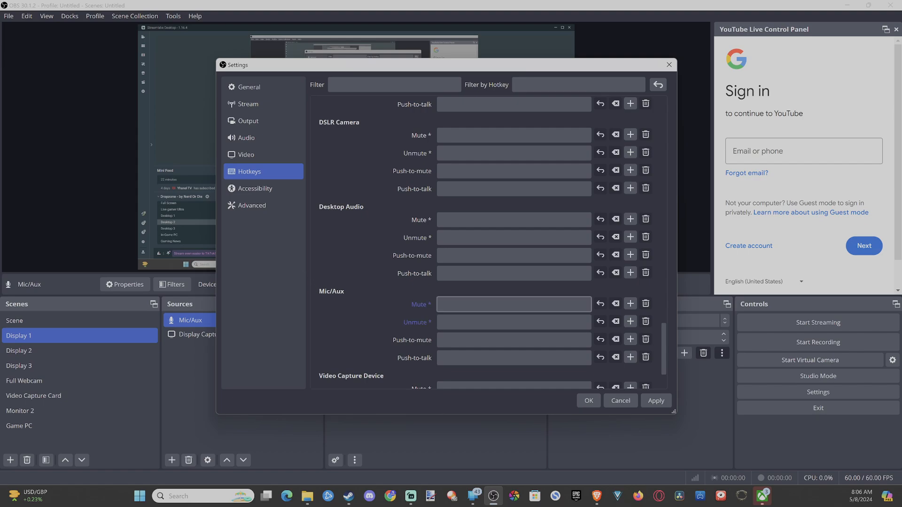
pyautogui.click(513, 322)
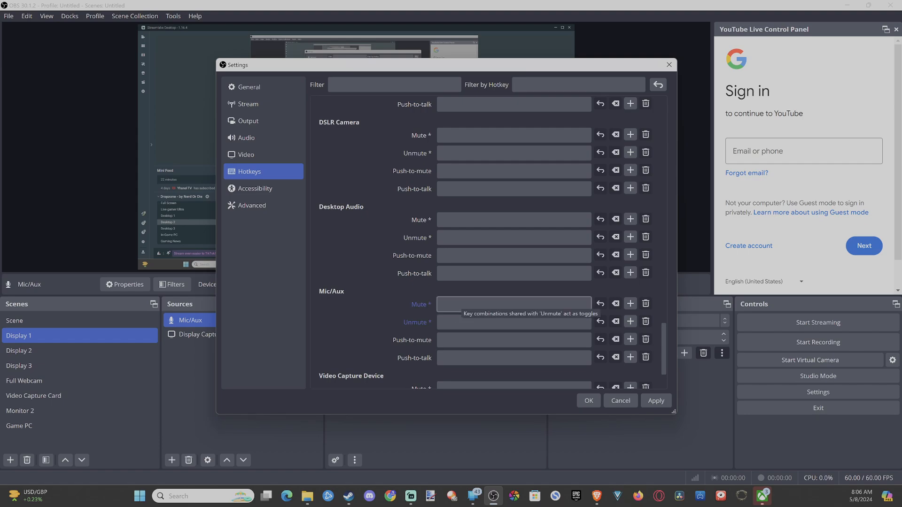
pyautogui.scroll(-3)
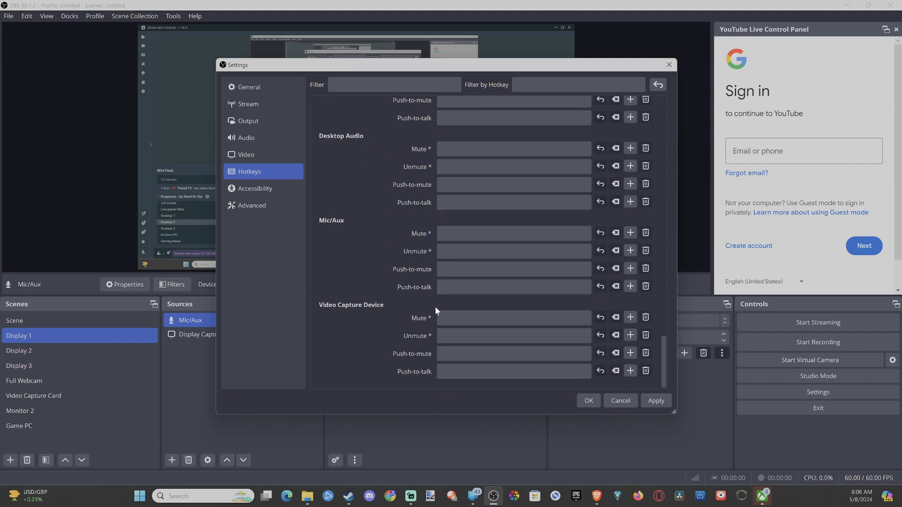
pyautogui.click(513, 336)
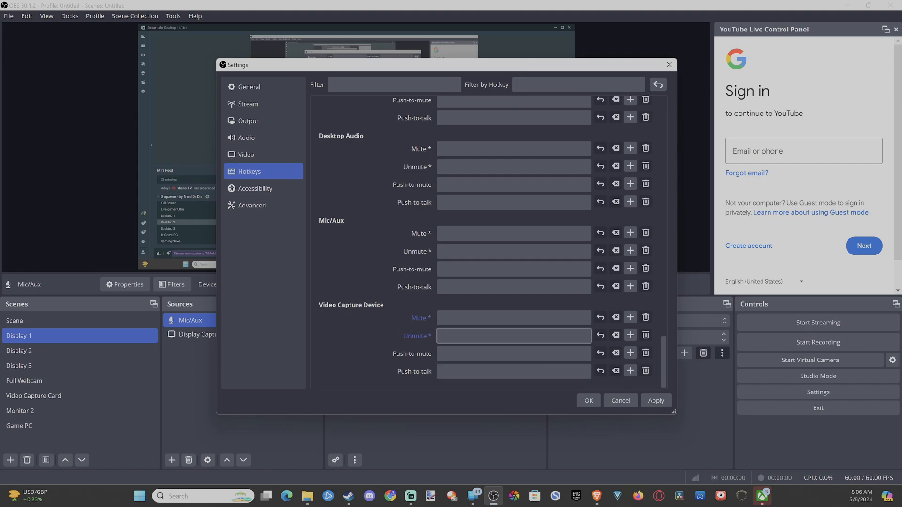
pyautogui.scroll(-3)
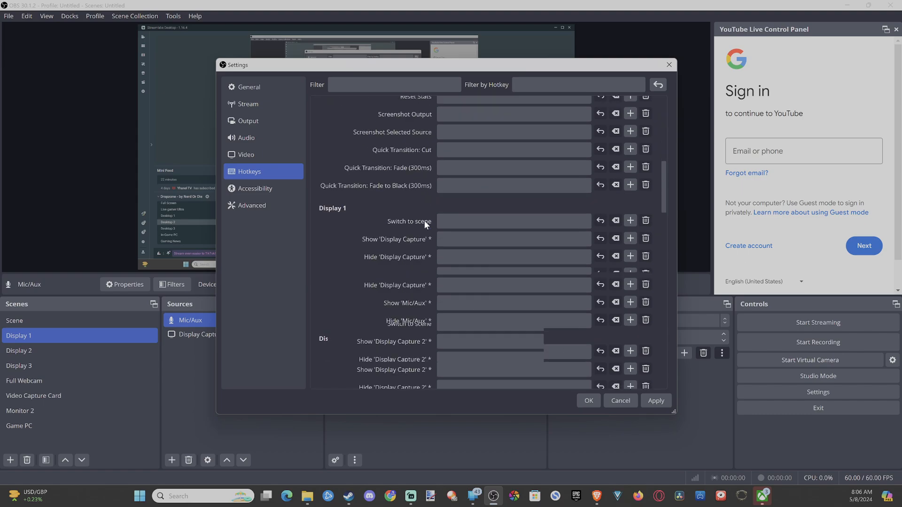
pyautogui.scroll(-3)
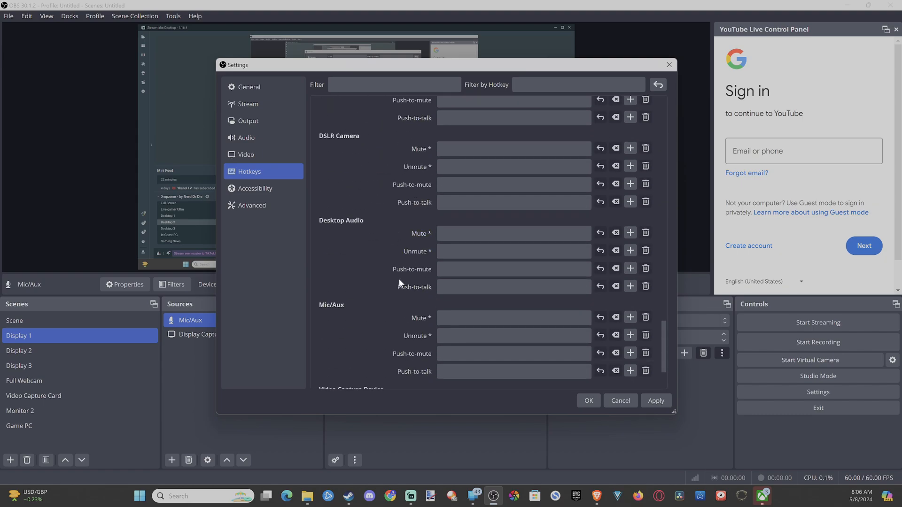
pyautogui.scroll(-3)
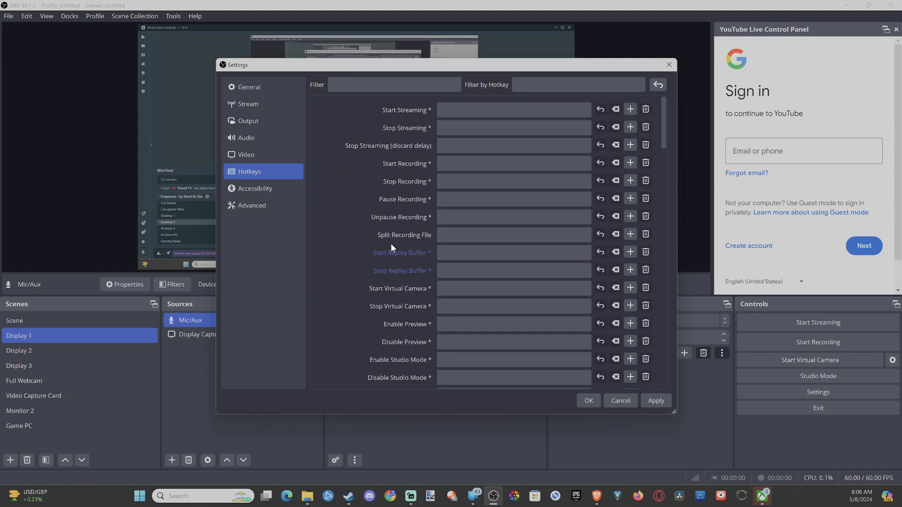
pyautogui.moveTo(344, 223)
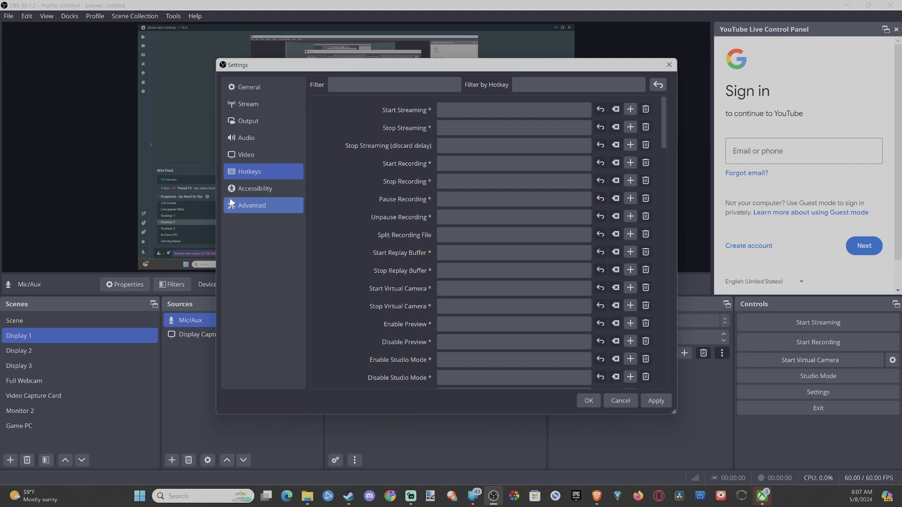
pyautogui.moveTo(321, 219)
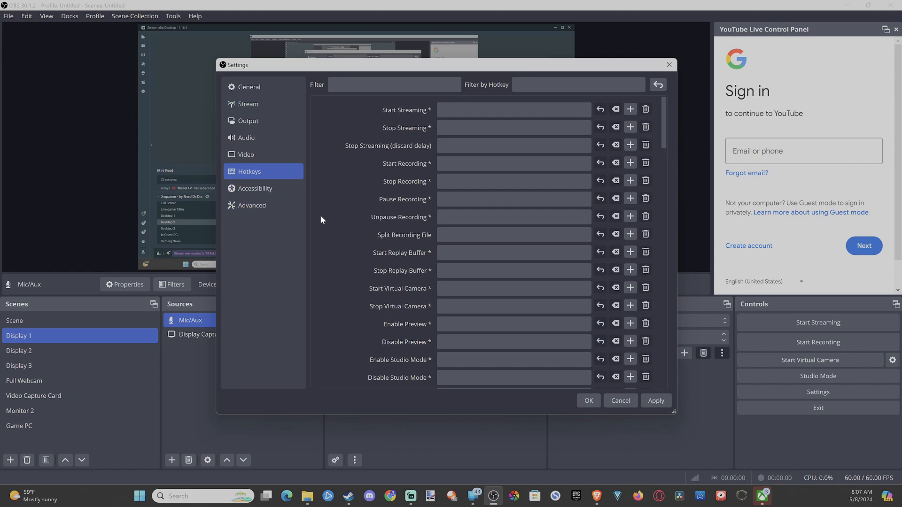